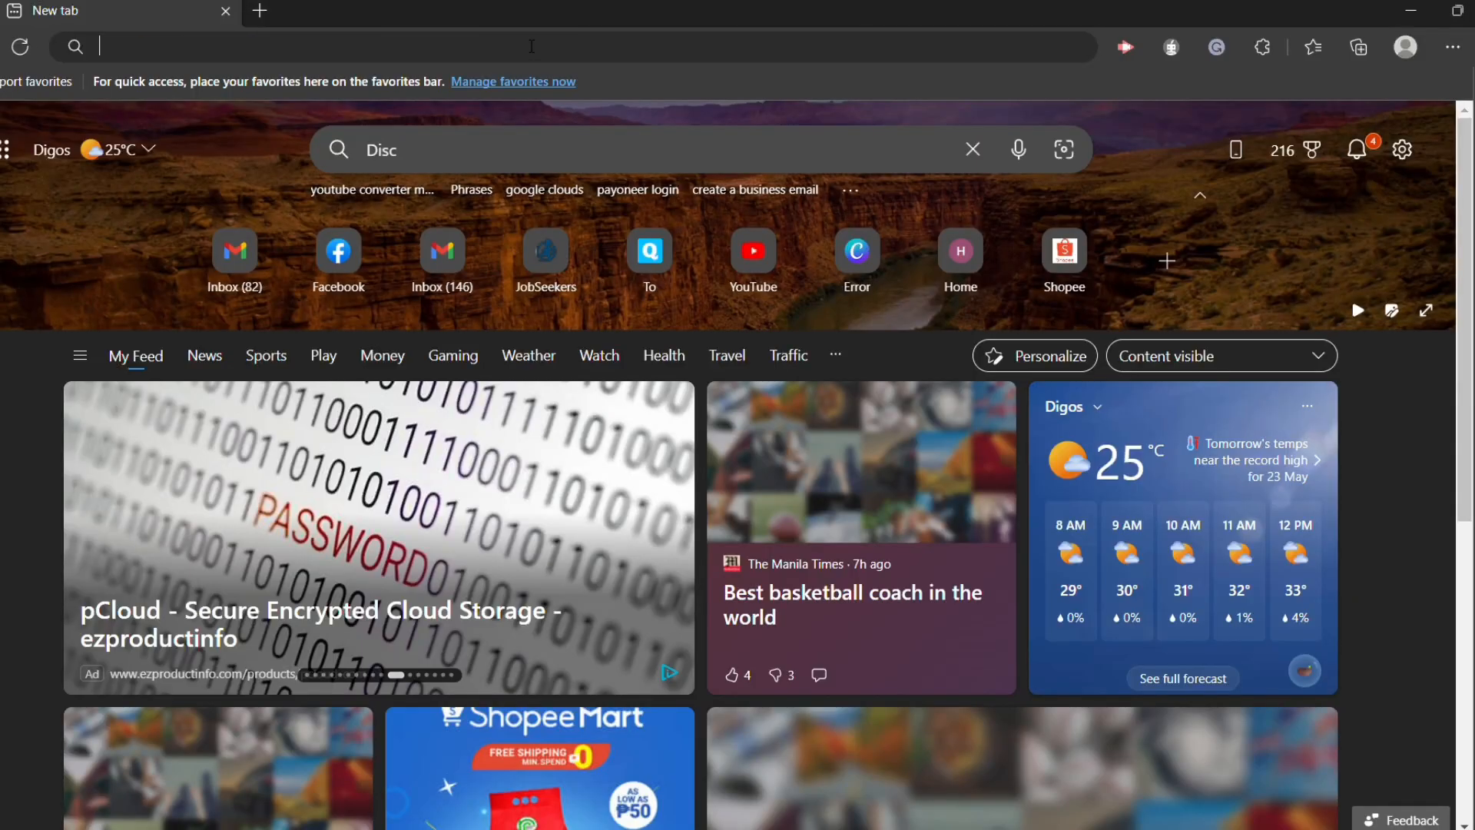
Step: Go to discord.com and open the Discord web app in the browser
{"action": "type", "text": "discord.com/login"}
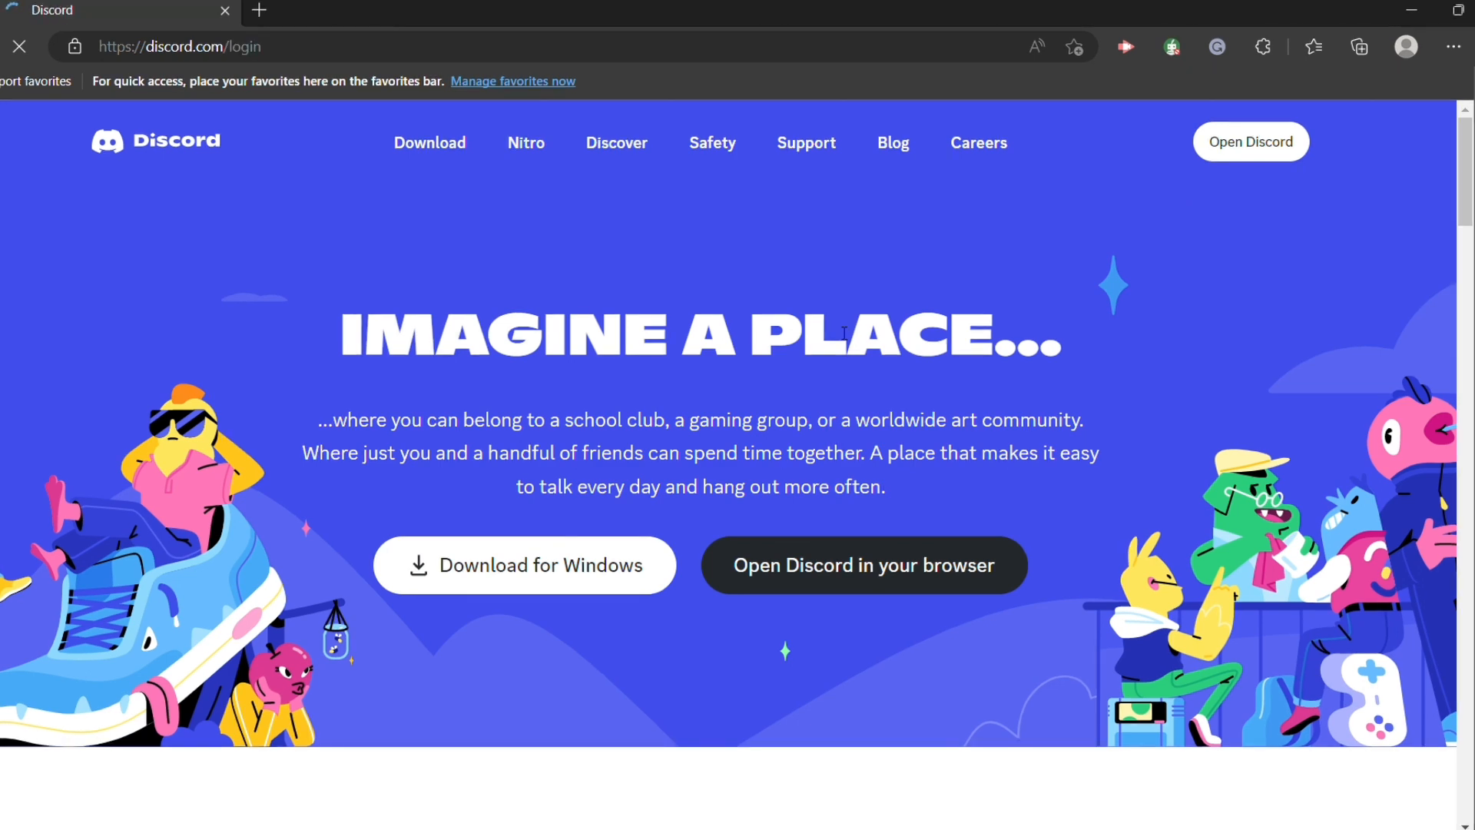
{"action": "left_click", "coordinate": [864, 565]}
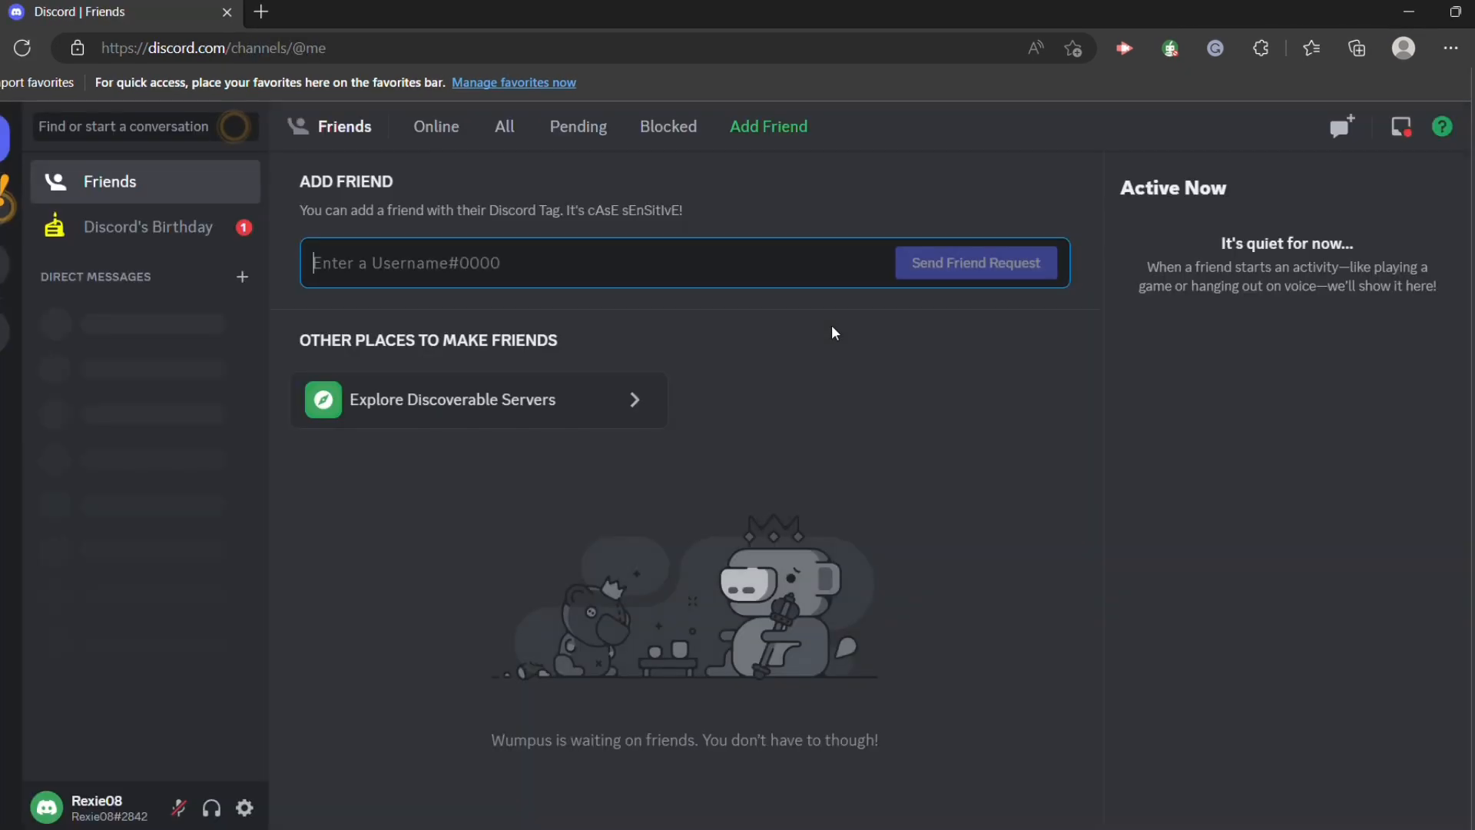
{"action": "mouse_move", "coordinate": [885, 450]}
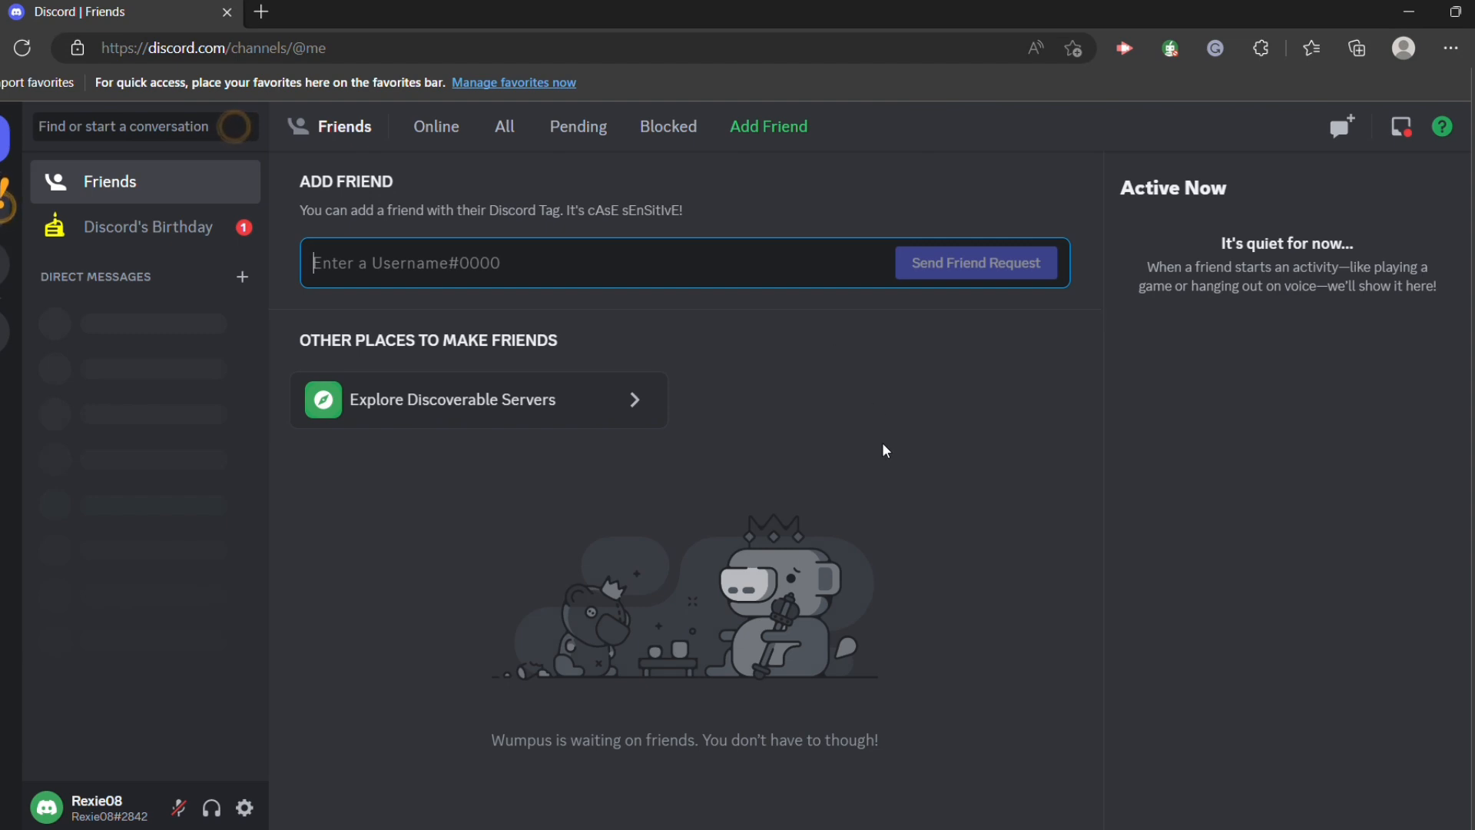
{"action": "mouse_move", "coordinate": [245, 807]}
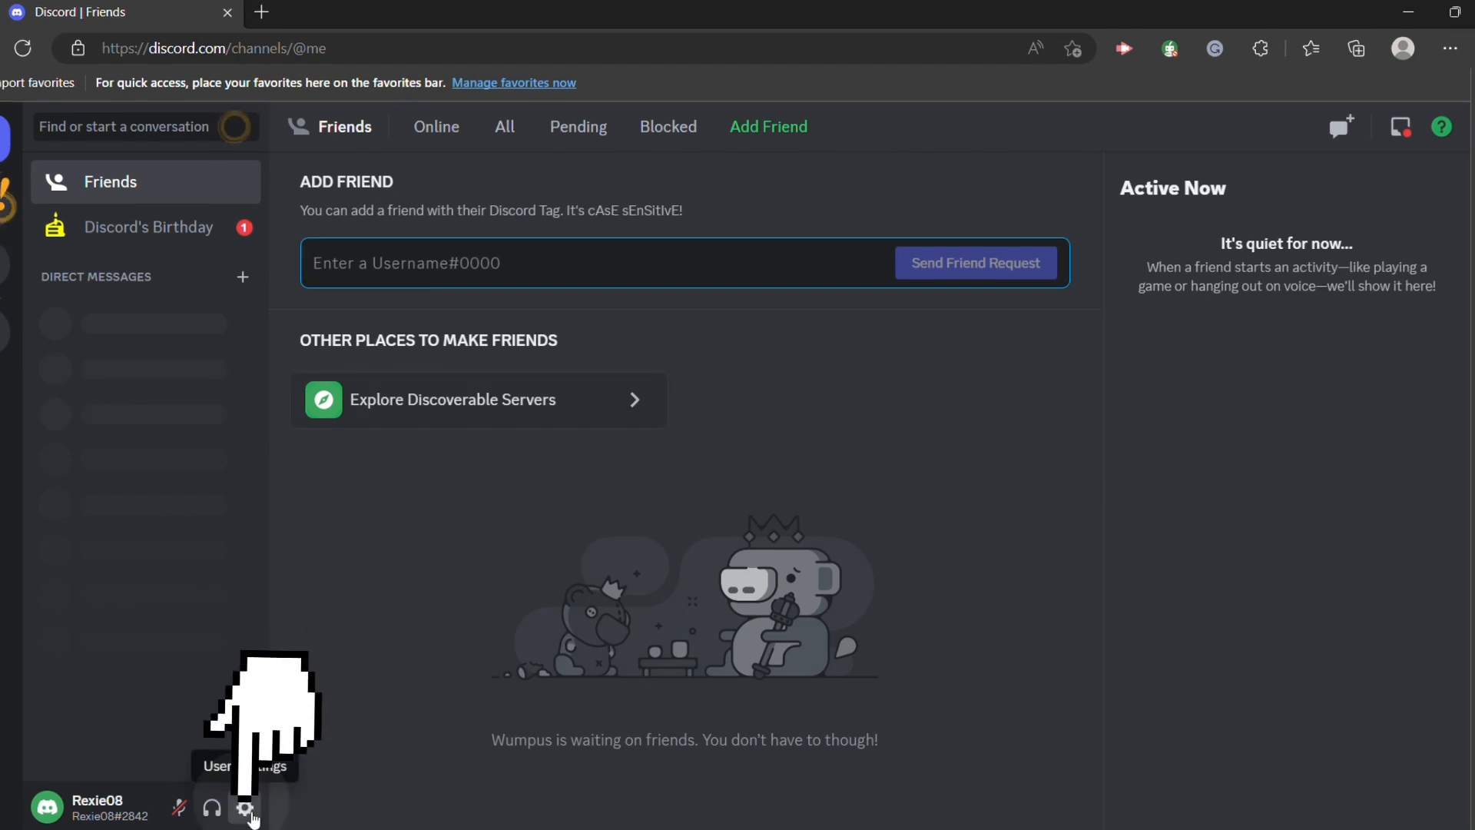
Step: Switch on Developer Mode under Advanced in User Settings
{"action": "left_click", "coordinate": [244, 808]}
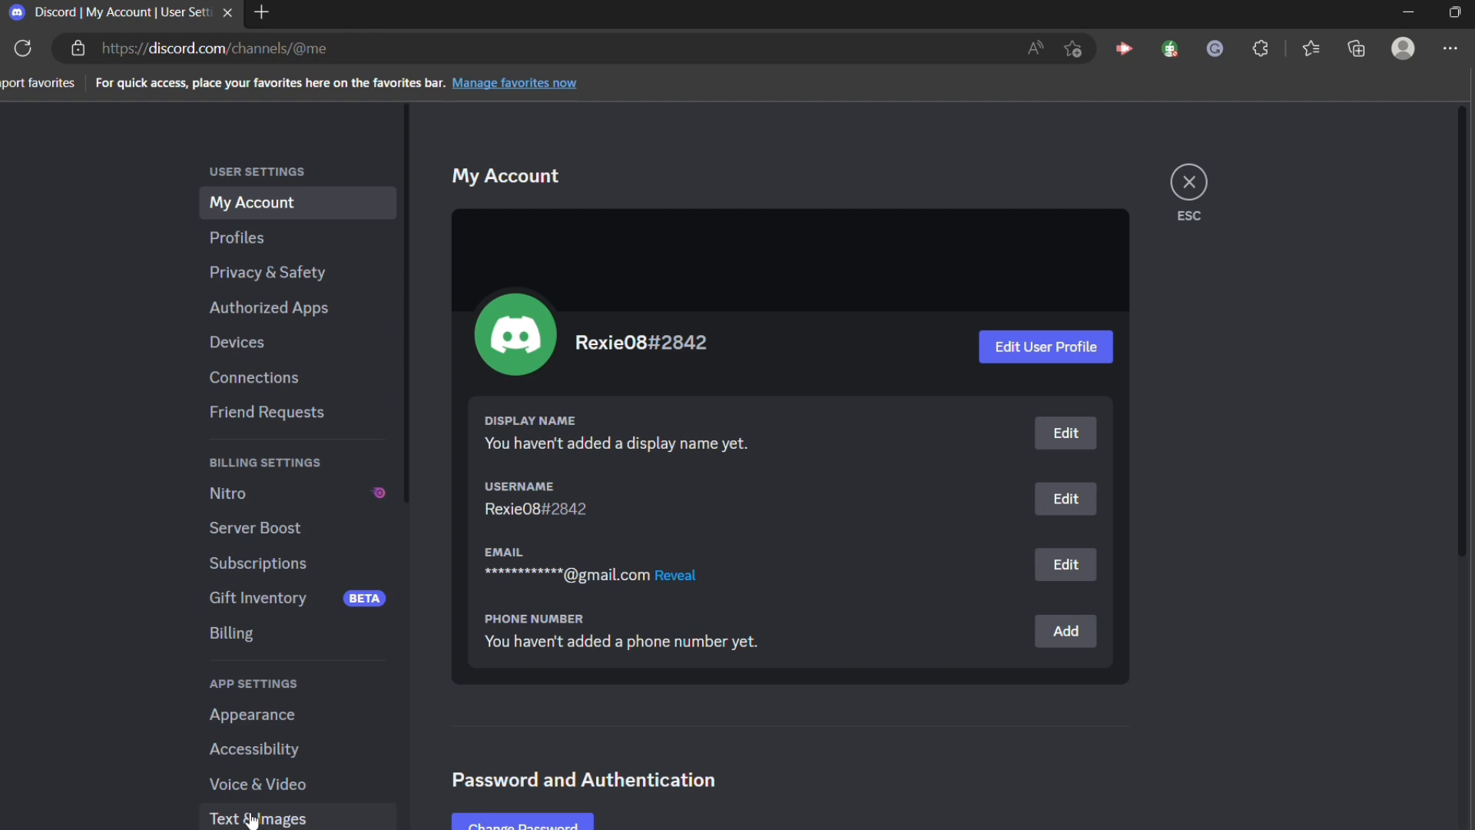
{"action": "scroll", "scroll_direction": "down", "scroll_amount": 3}
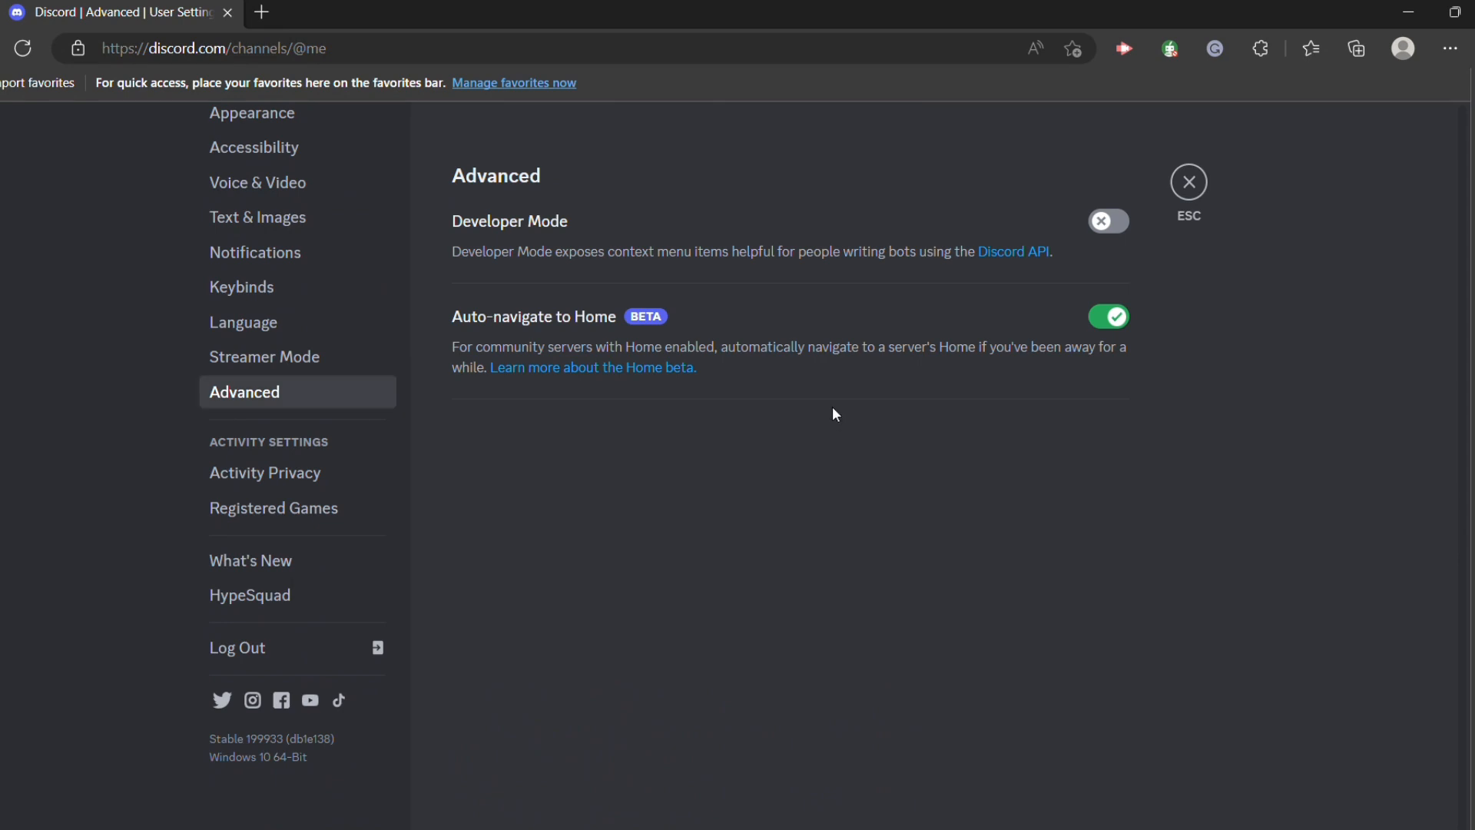
{"action": "mouse_move", "coordinate": [1133, 236]}
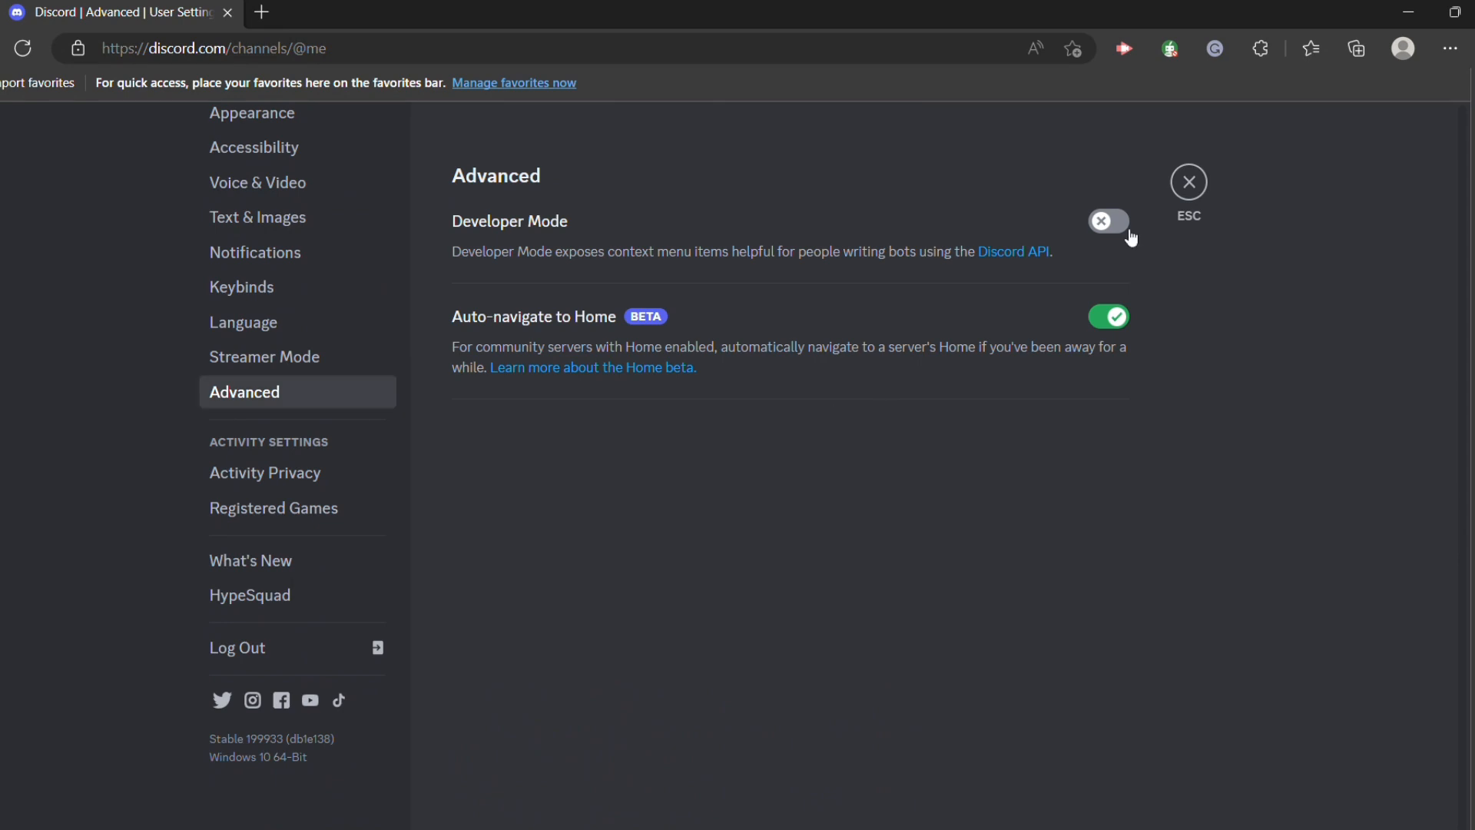
{"action": "left_click", "coordinate": [1109, 220]}
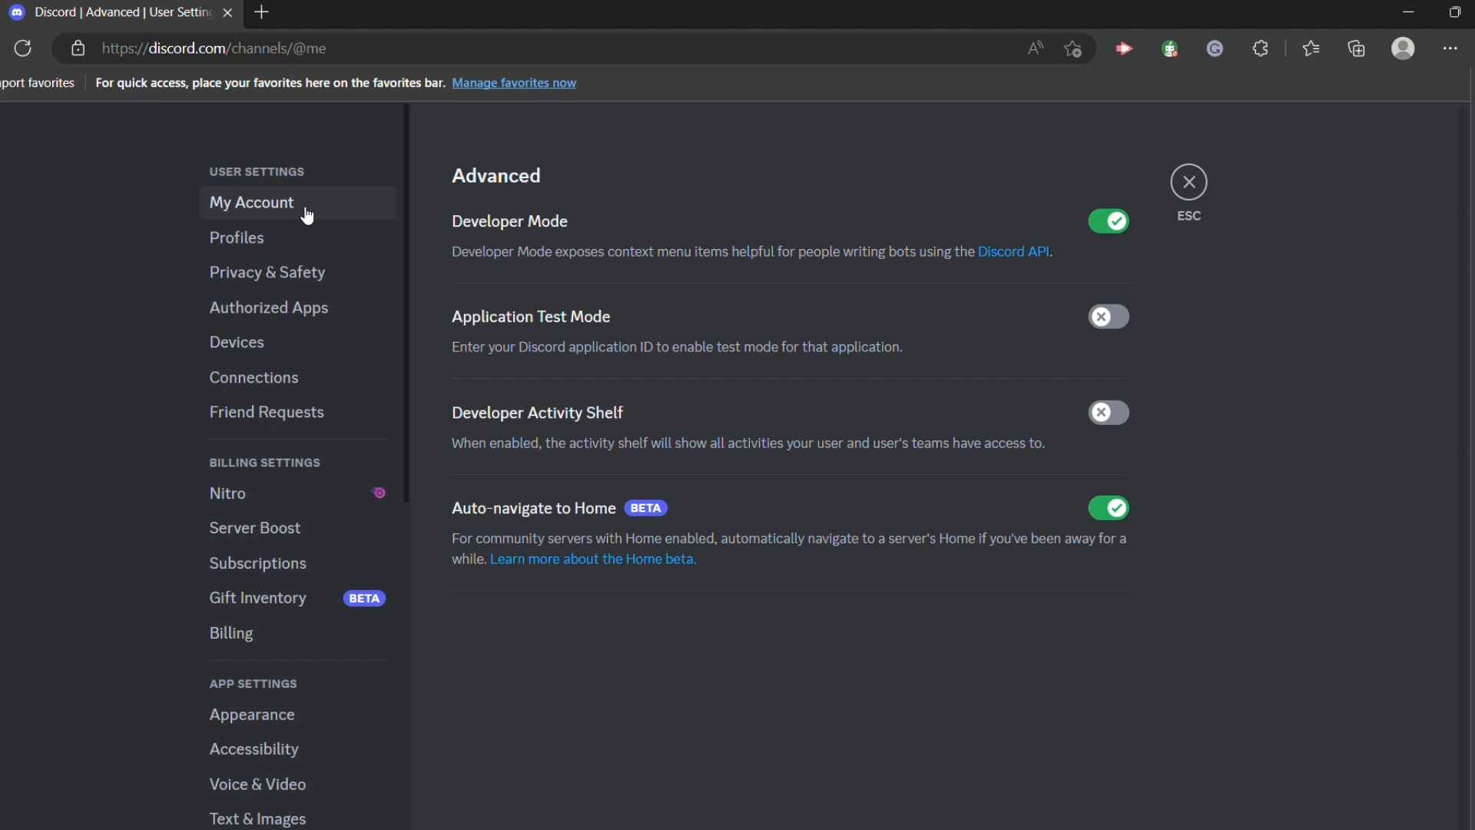
Step: Return to the My Account settings page
{"action": "left_click", "coordinate": [251, 202]}
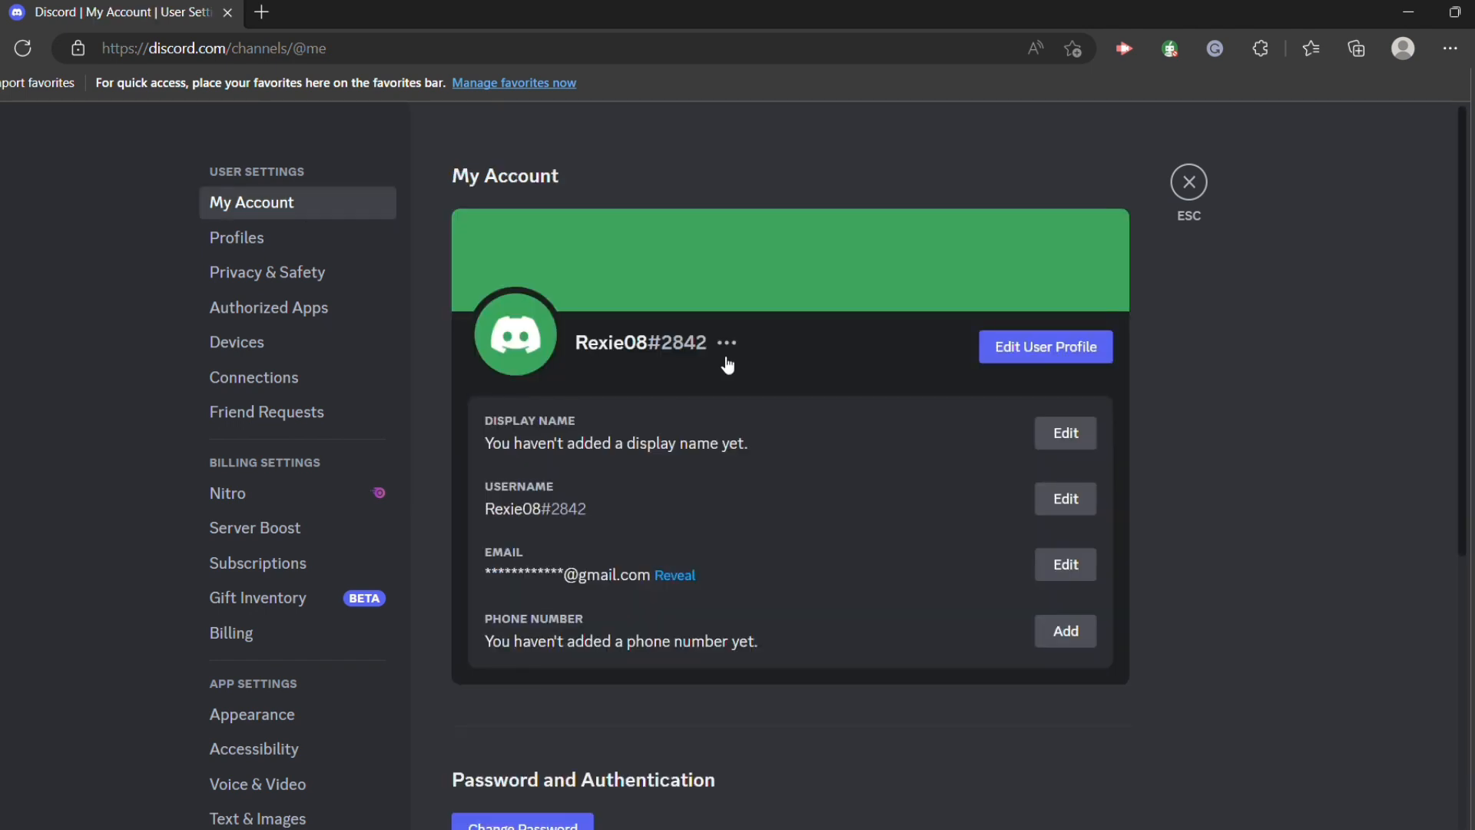
{"action": "mouse_move", "coordinate": [733, 356]}
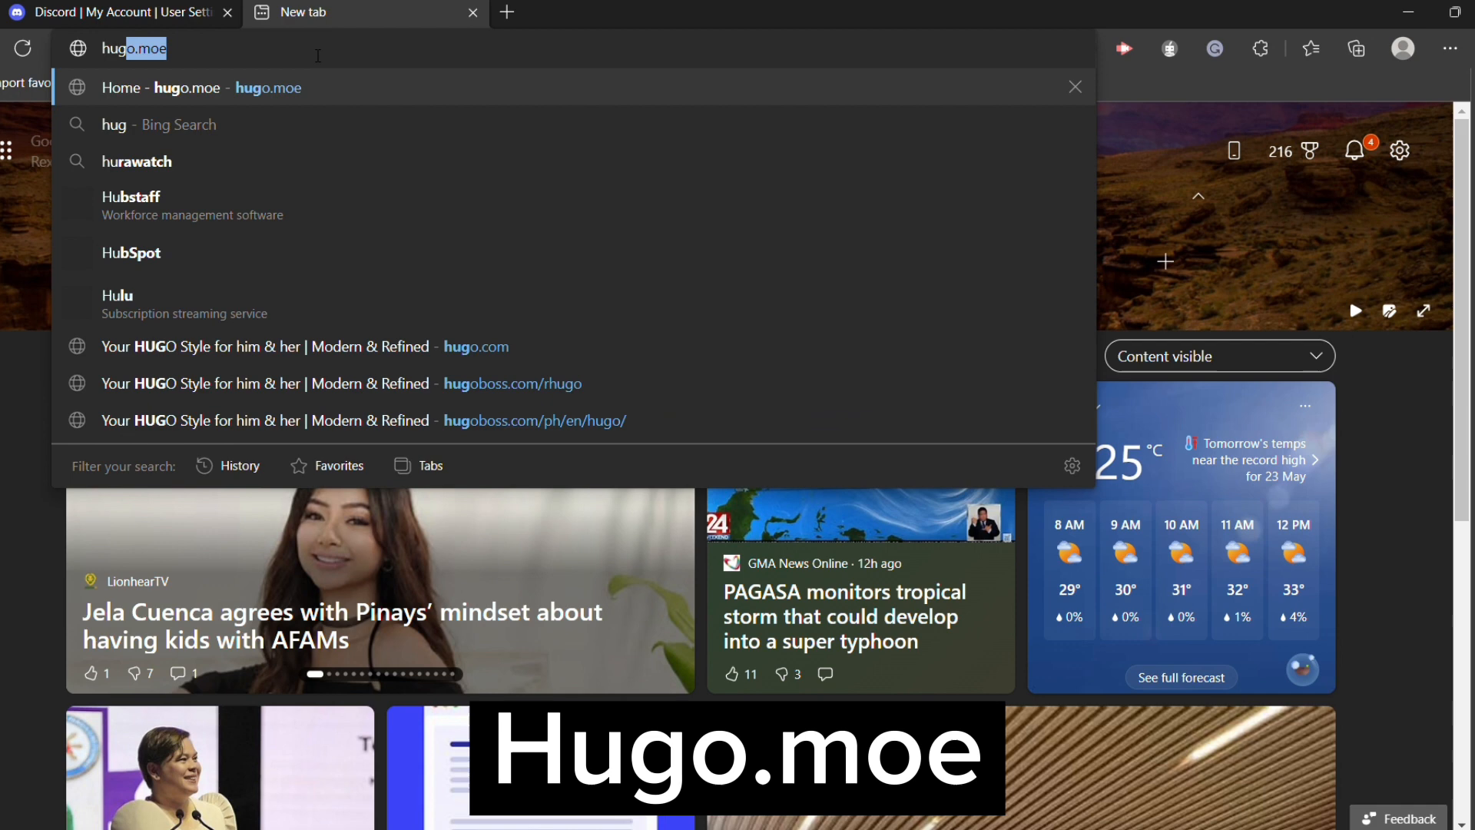
Step: Load hugo.moe and open the Discord ID Creation Date Checker from Projects
{"action": "key", "text": "Enter"}
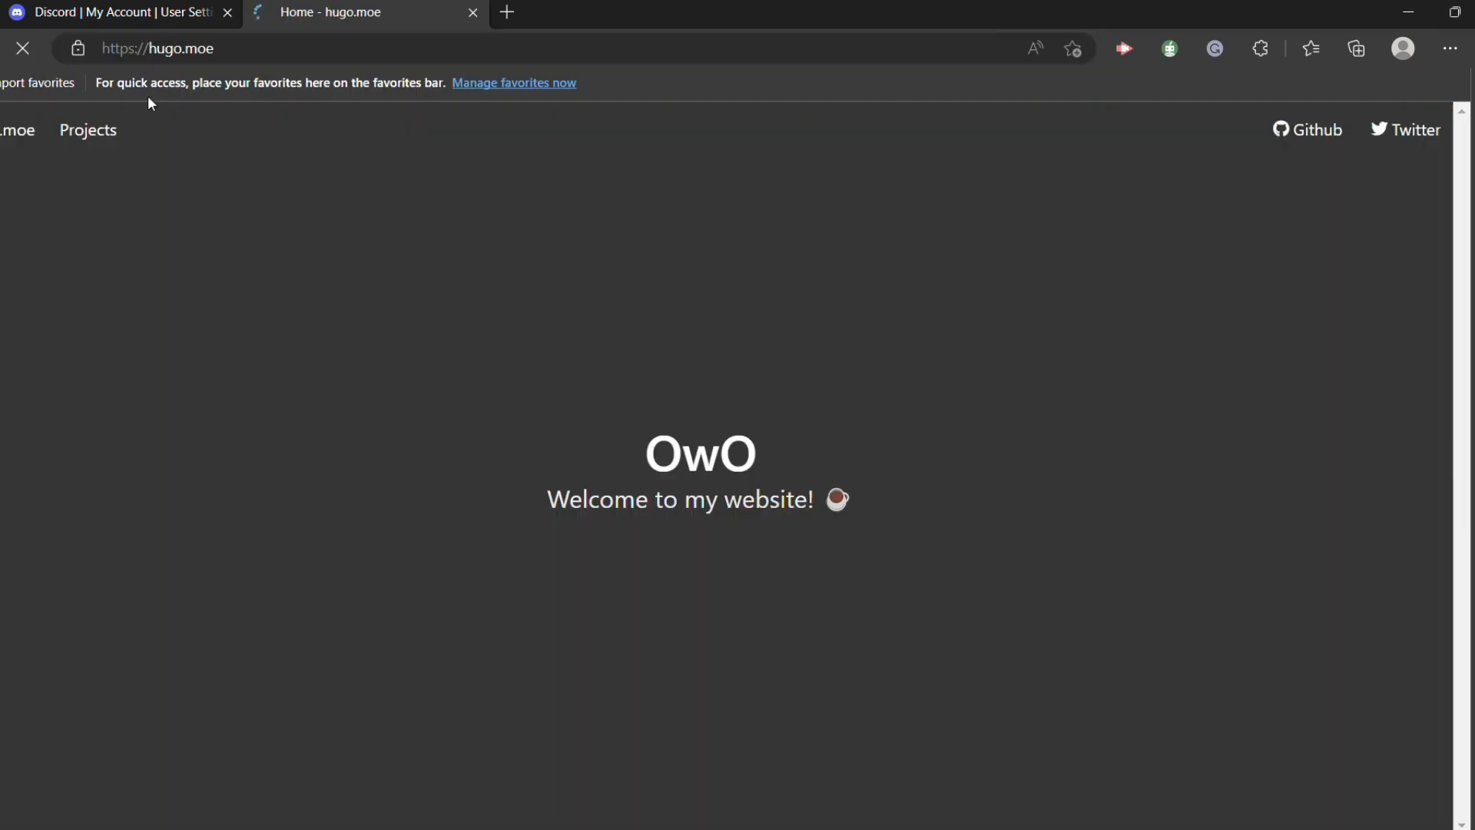
{"action": "left_click", "coordinate": [88, 129]}
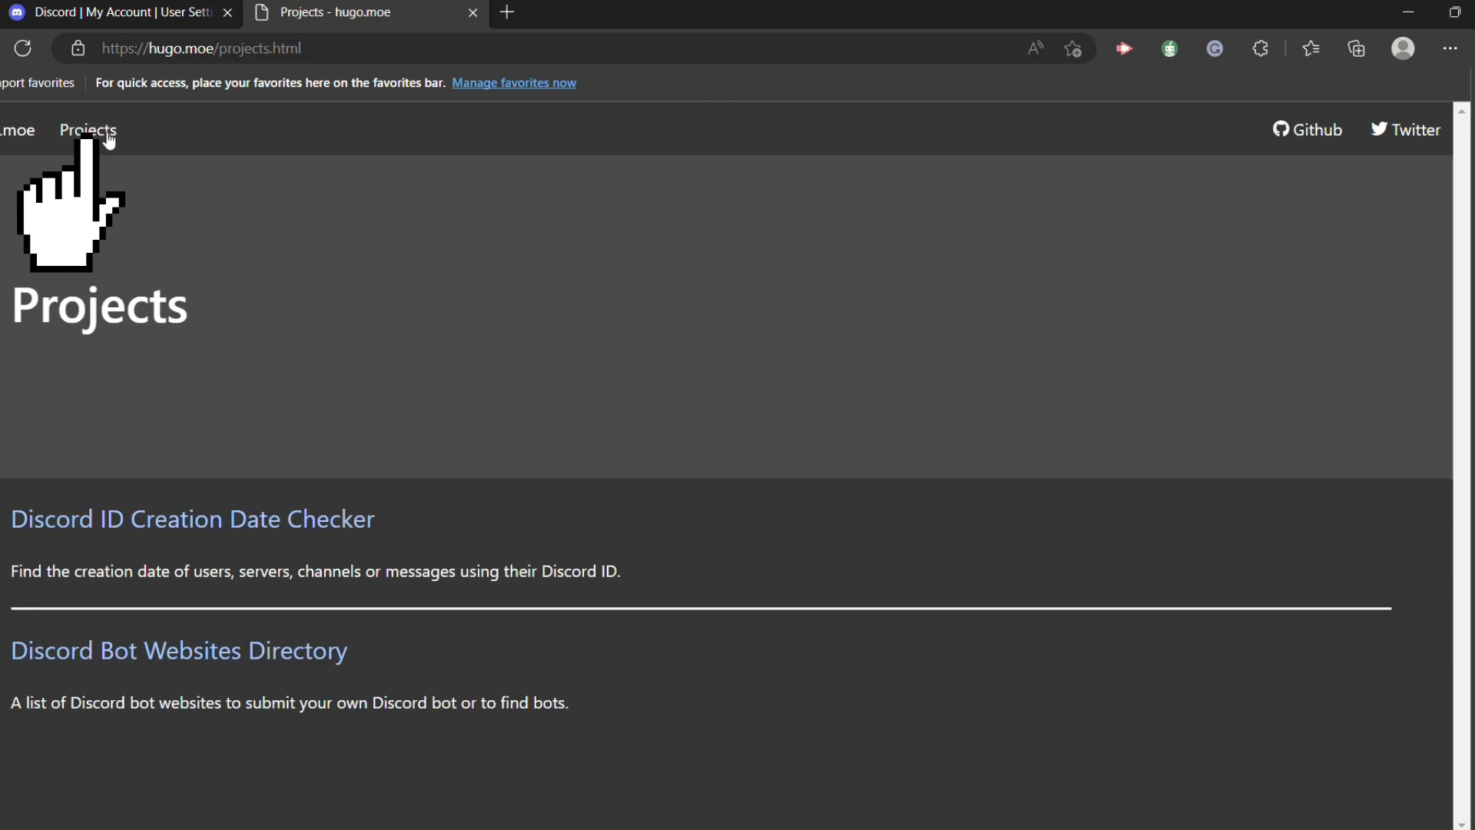
{"action": "mouse_move", "coordinate": [24, 553]}
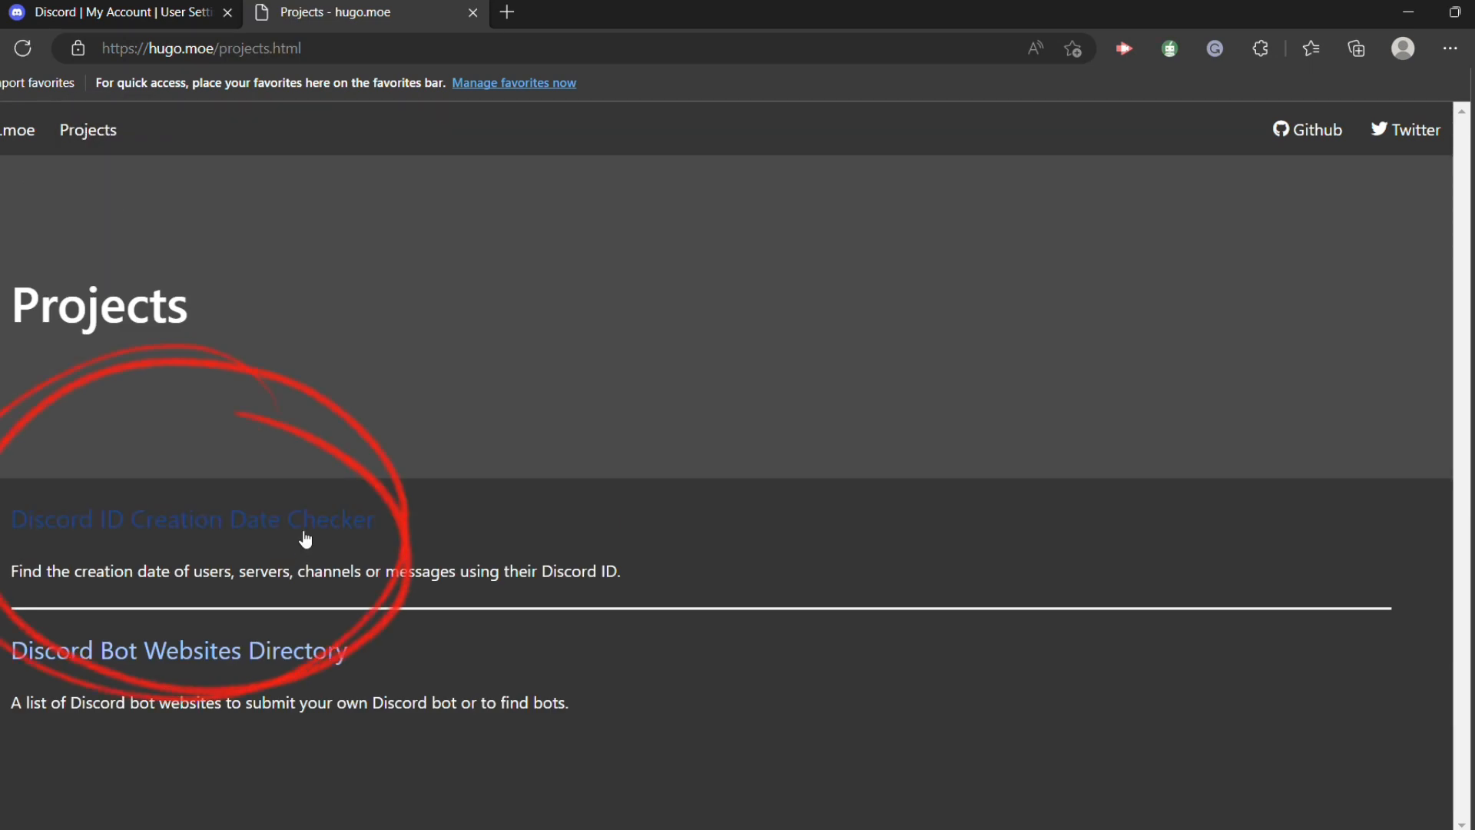
{"action": "left_click", "coordinate": [192, 520]}
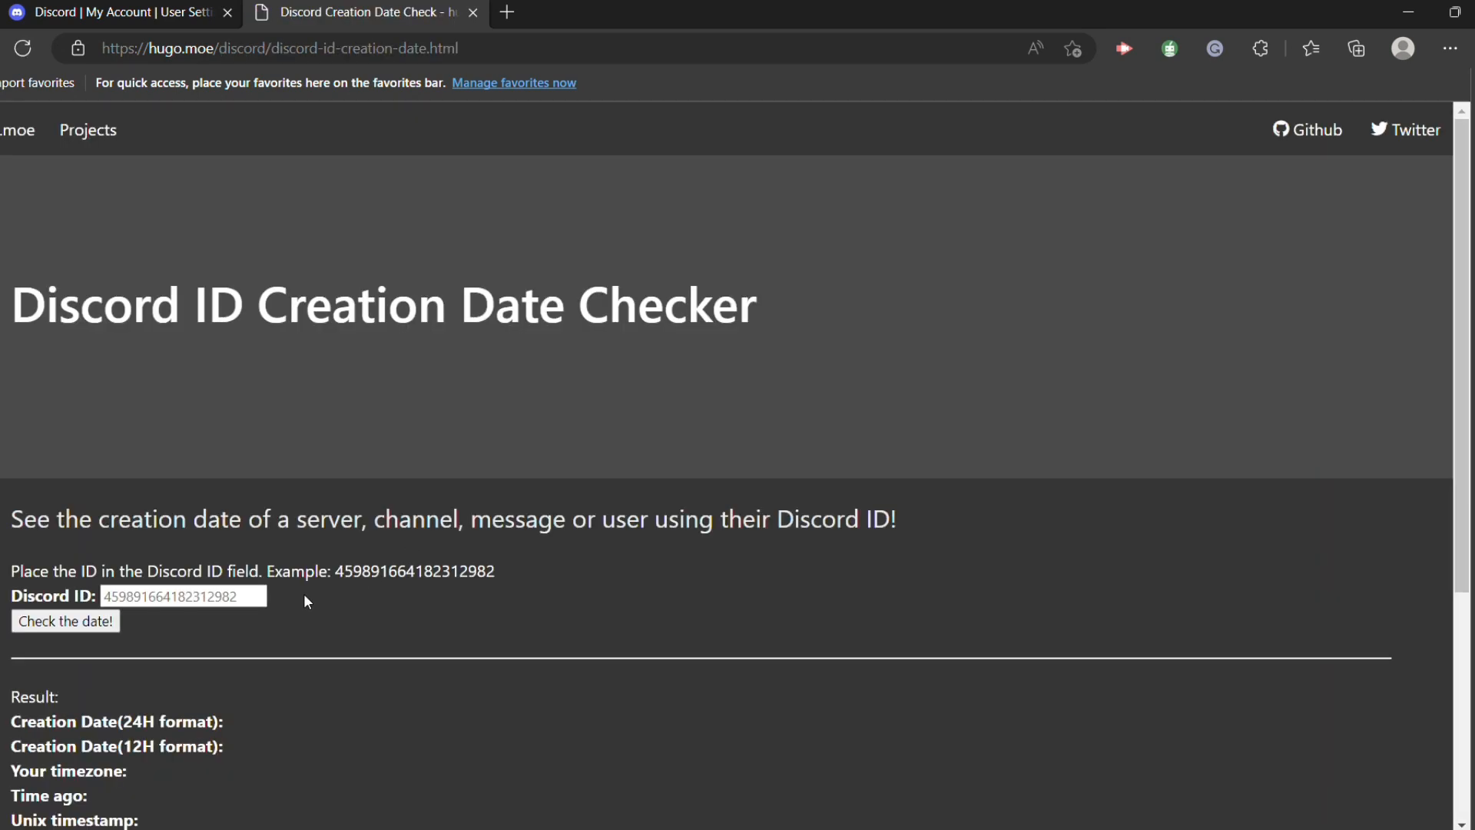
{"action": "scroll", "scroll_direction": "down", "scroll_amount": 3}
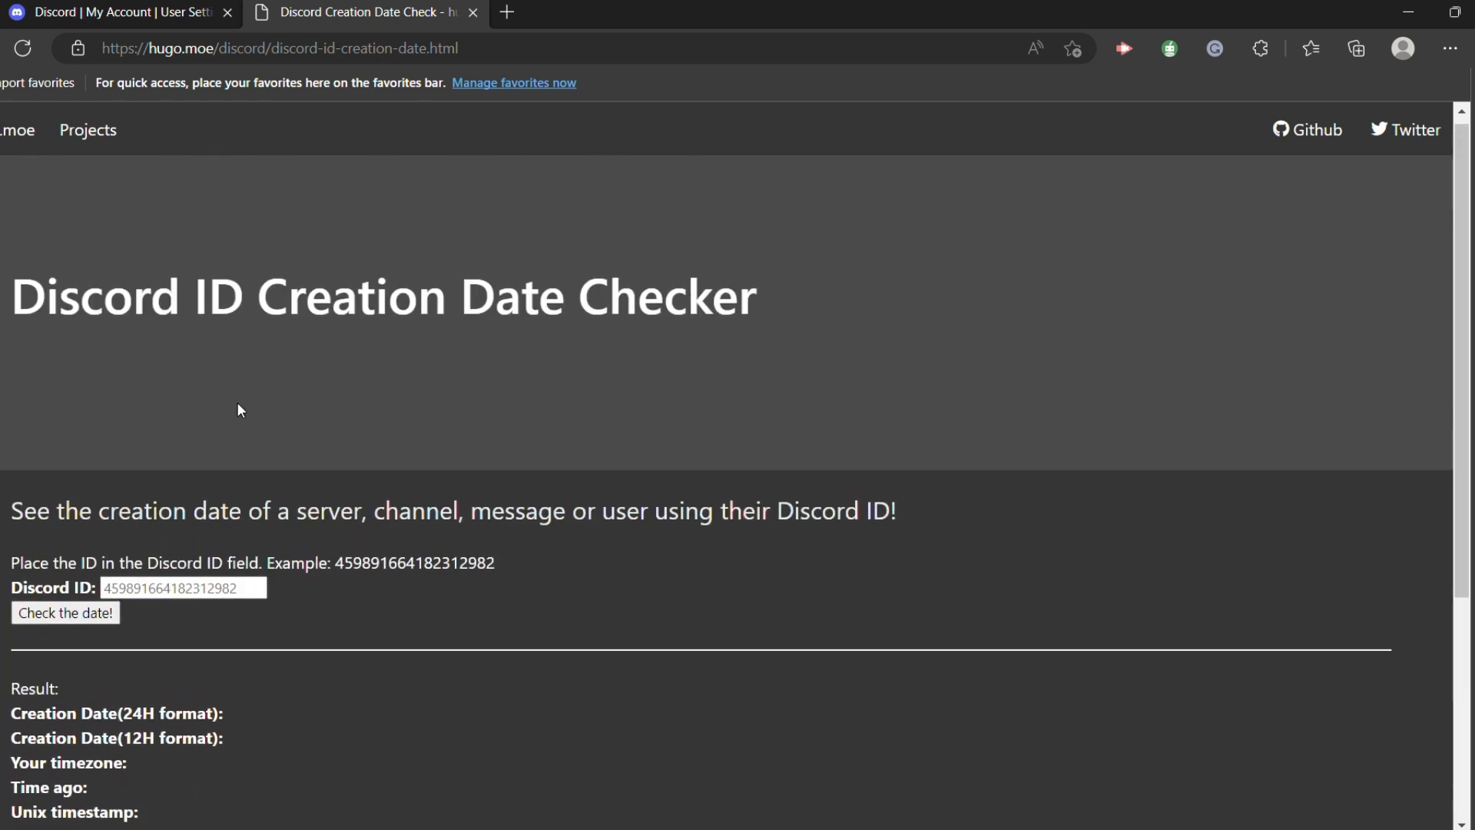
{"action": "type", "text": "1109982875190833254"}
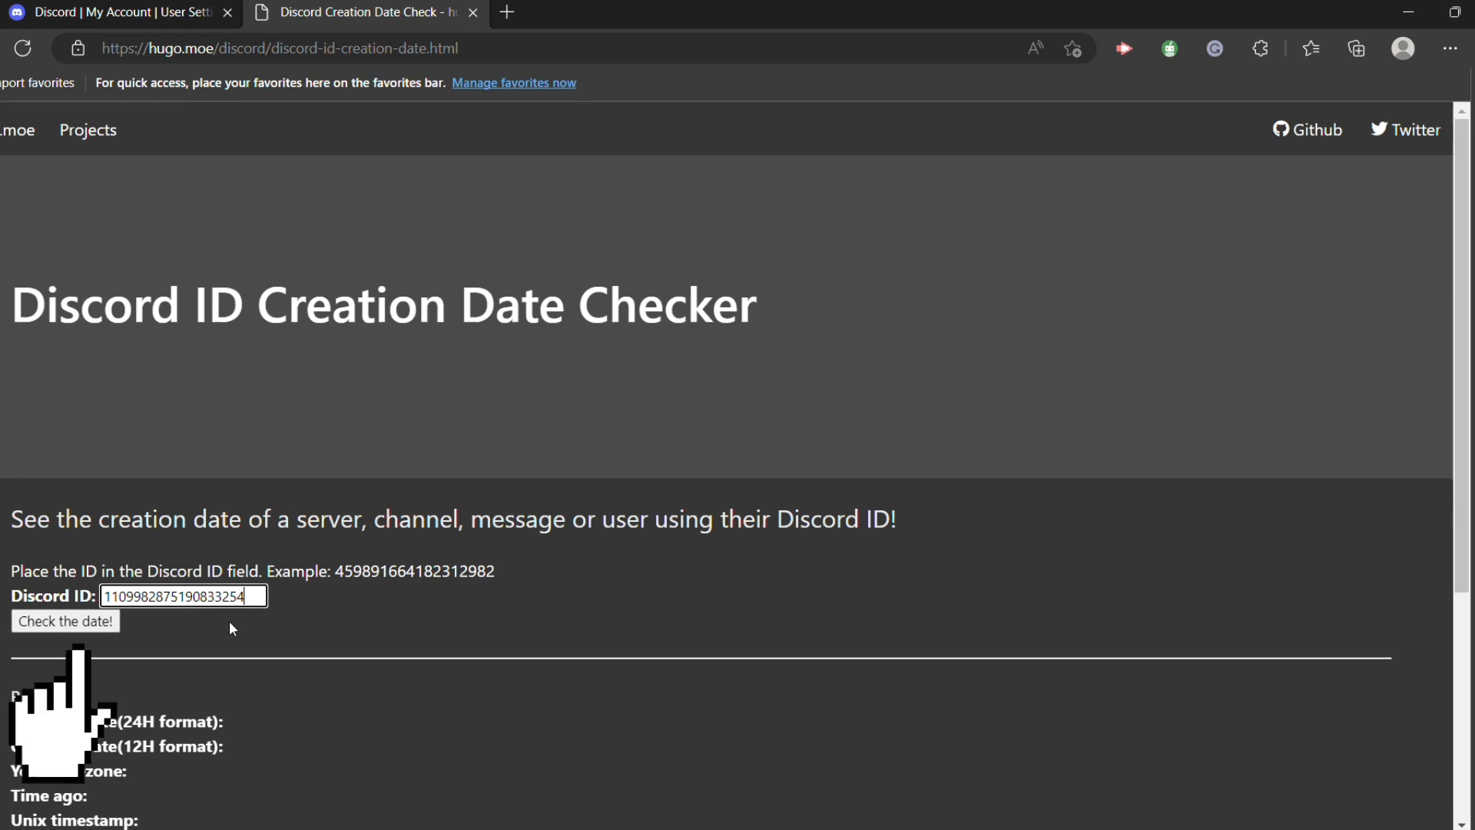
{"action": "left_click", "coordinate": [65, 621]}
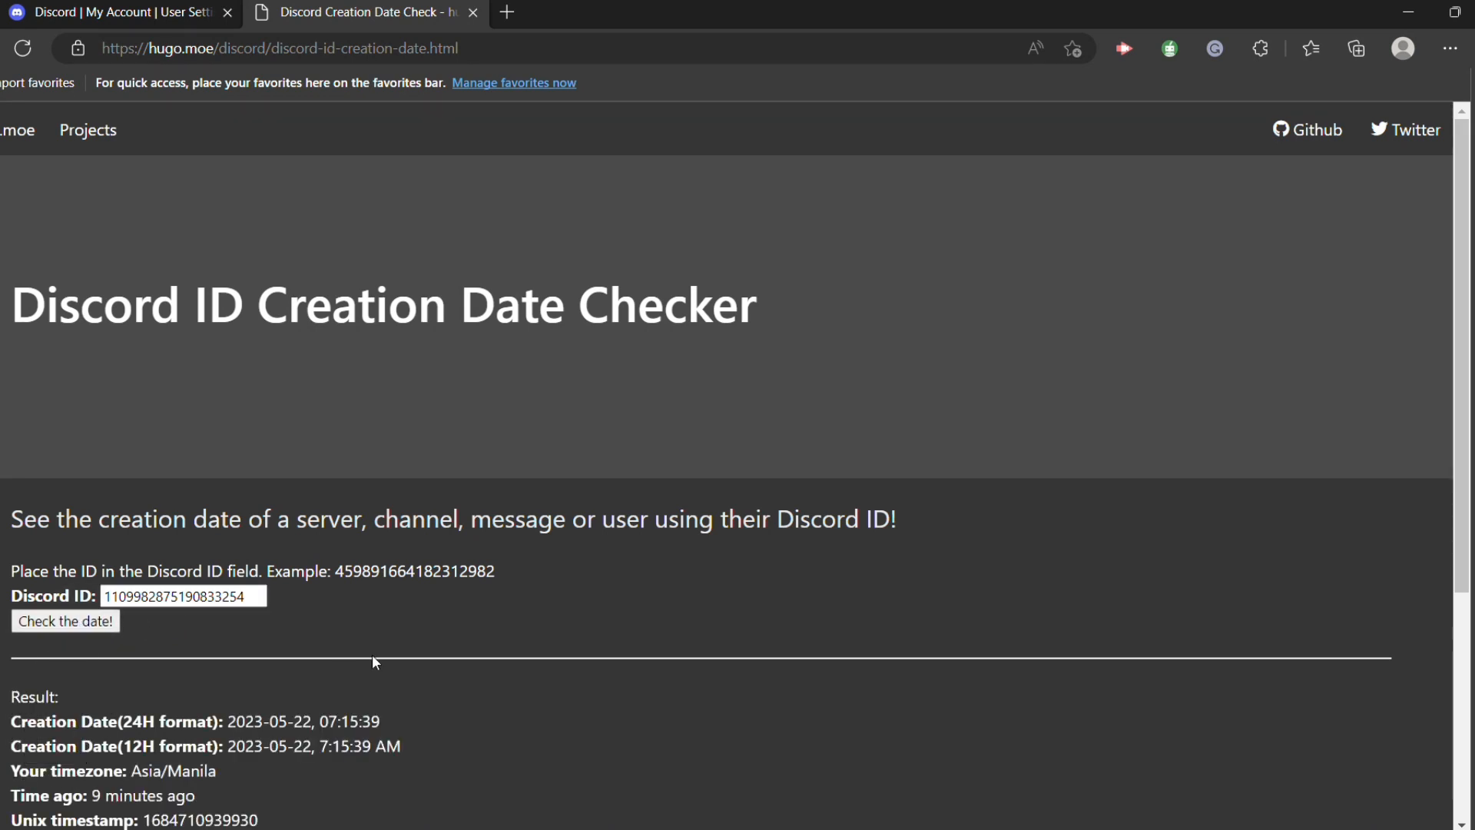
{"action": "scroll", "scroll_direction": "down", "scroll_amount": 3}
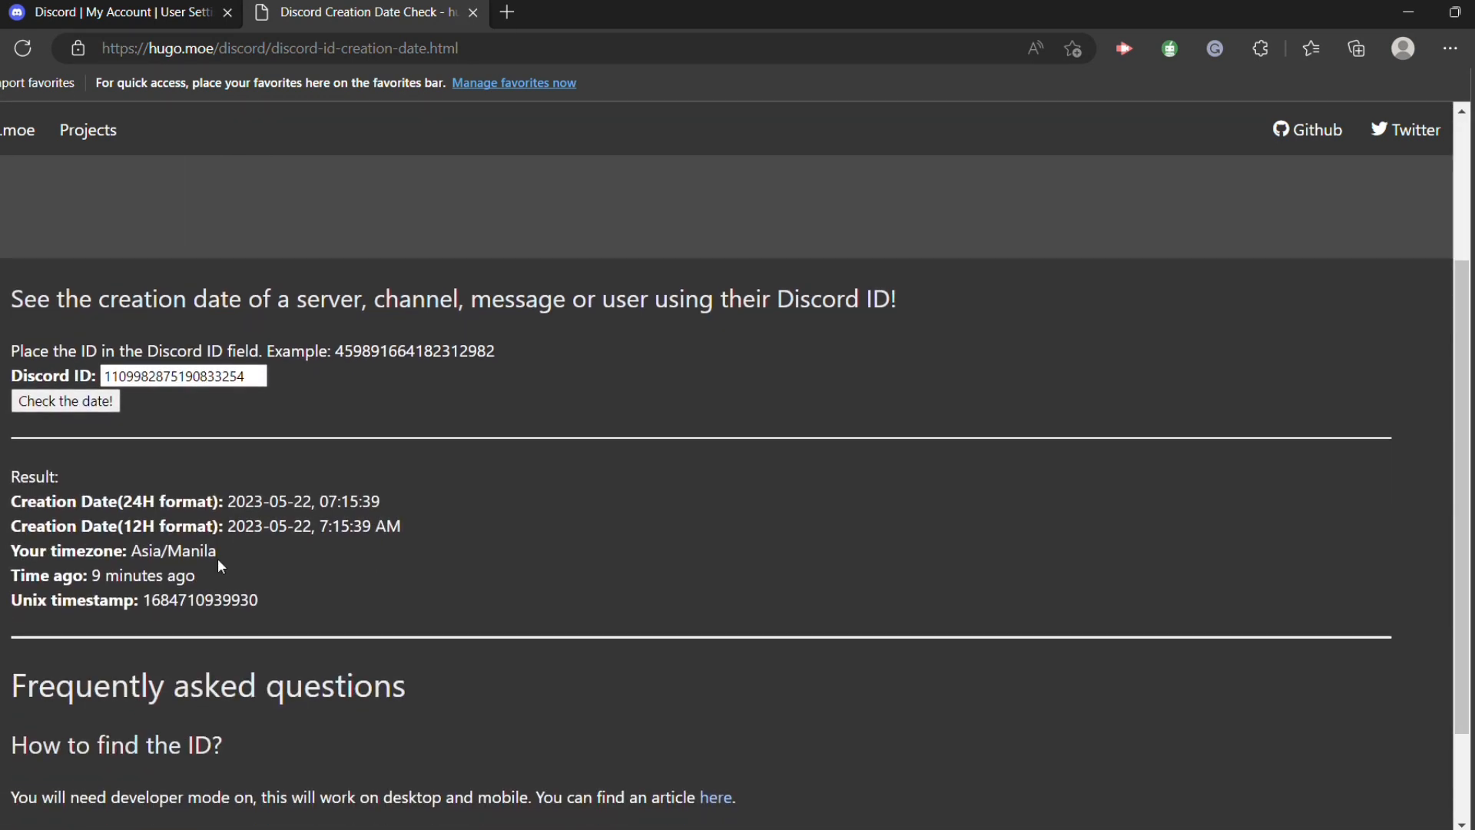